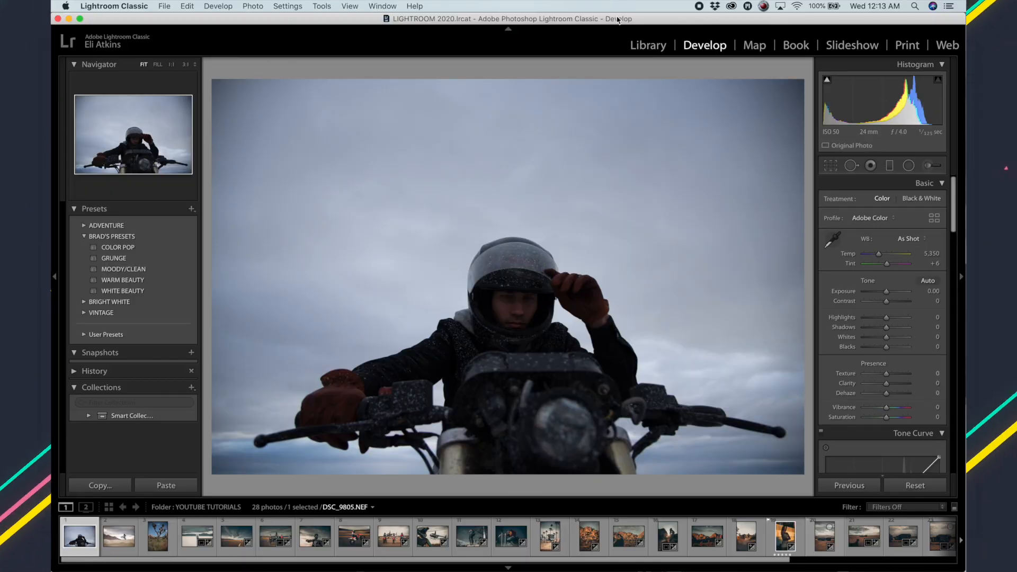
mouse_move(515, 265)
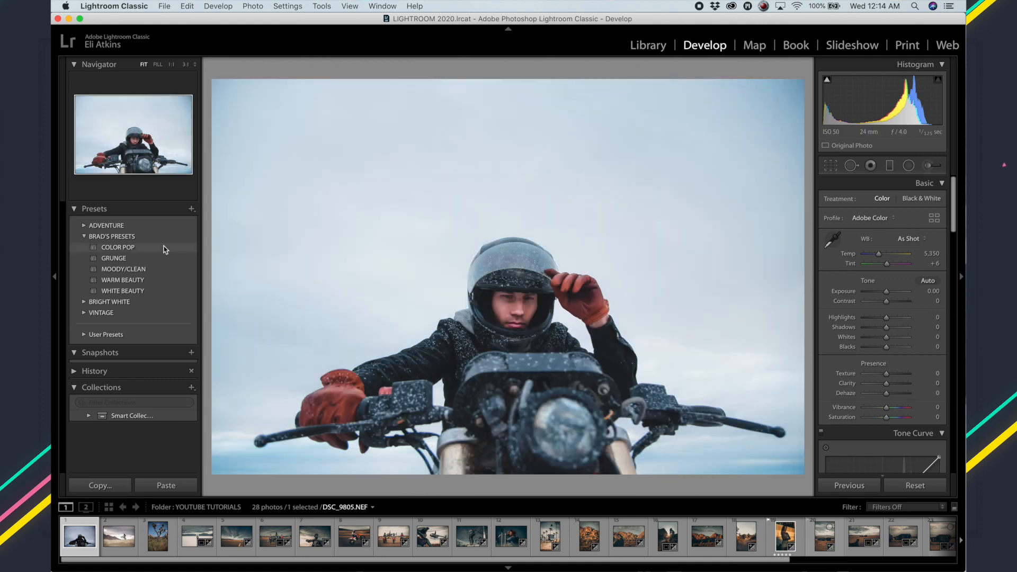
Step: Apply the MOODY/CLEAN preset from BRAD'S PRESETS to the motorcycle rider photo
click(124, 269)
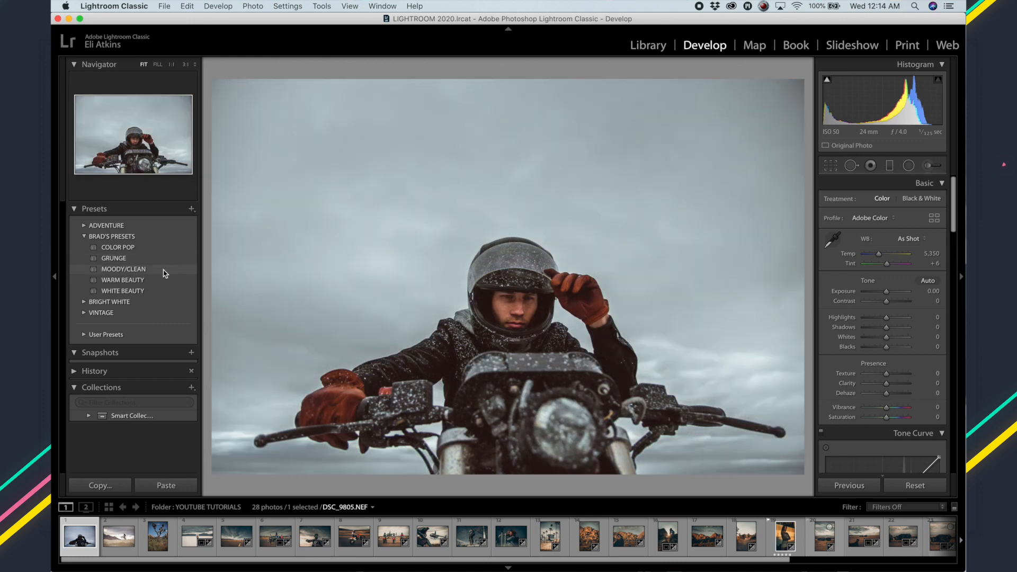
click(123, 269)
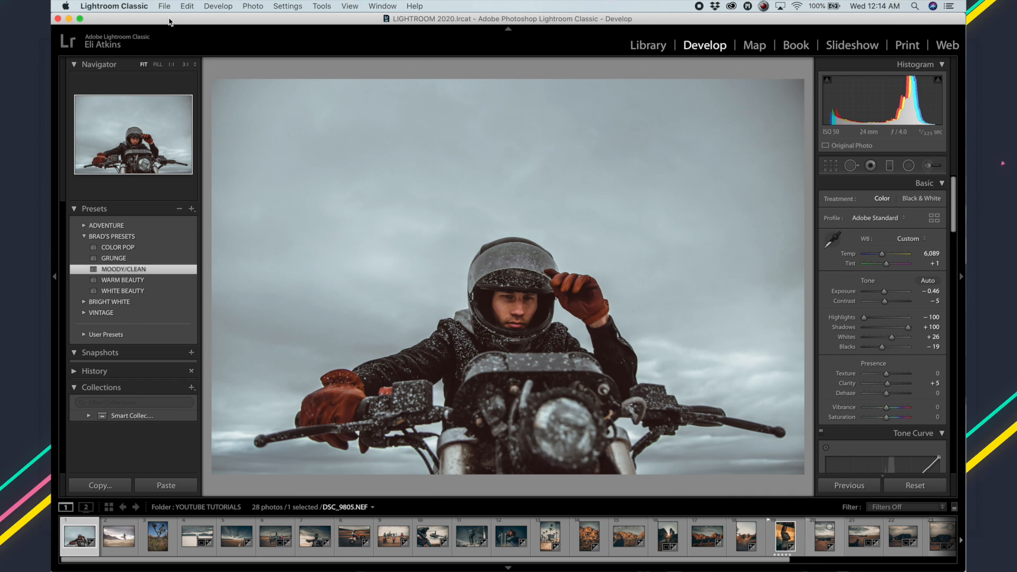
Step: Start exporting the edited photo via File > Export with DNG as the image format
click(166, 6)
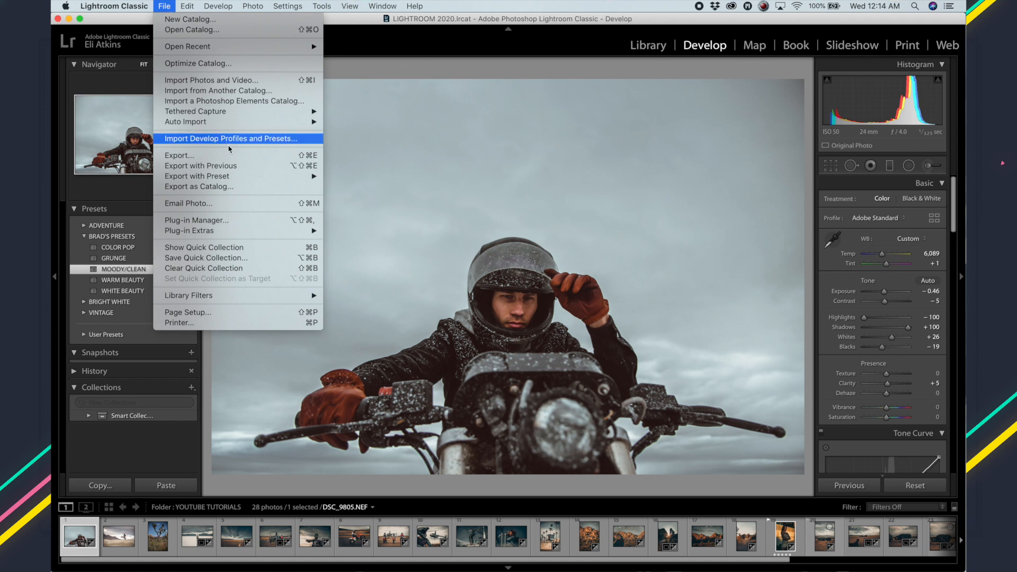
click(179, 155)
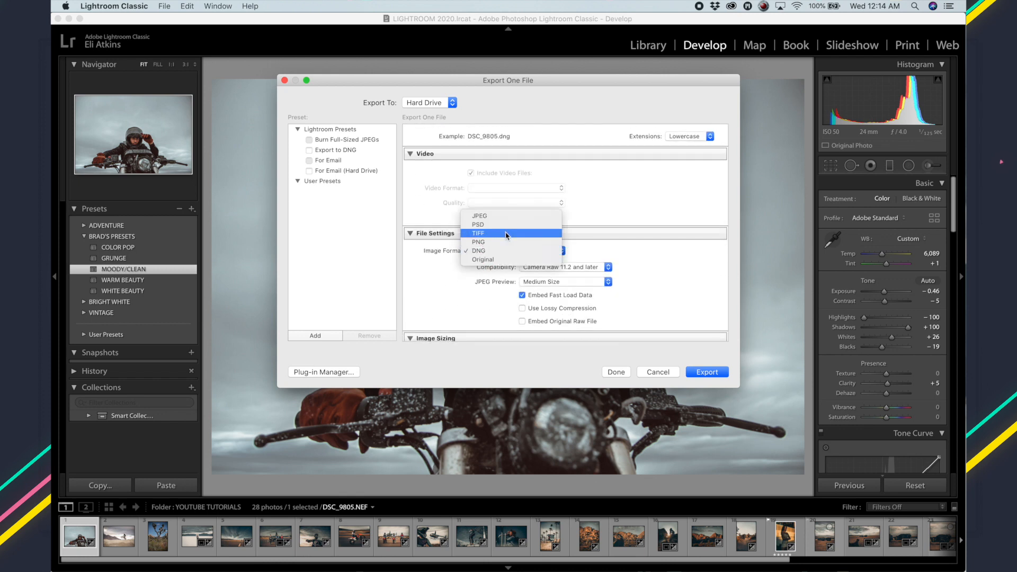
click(479, 216)
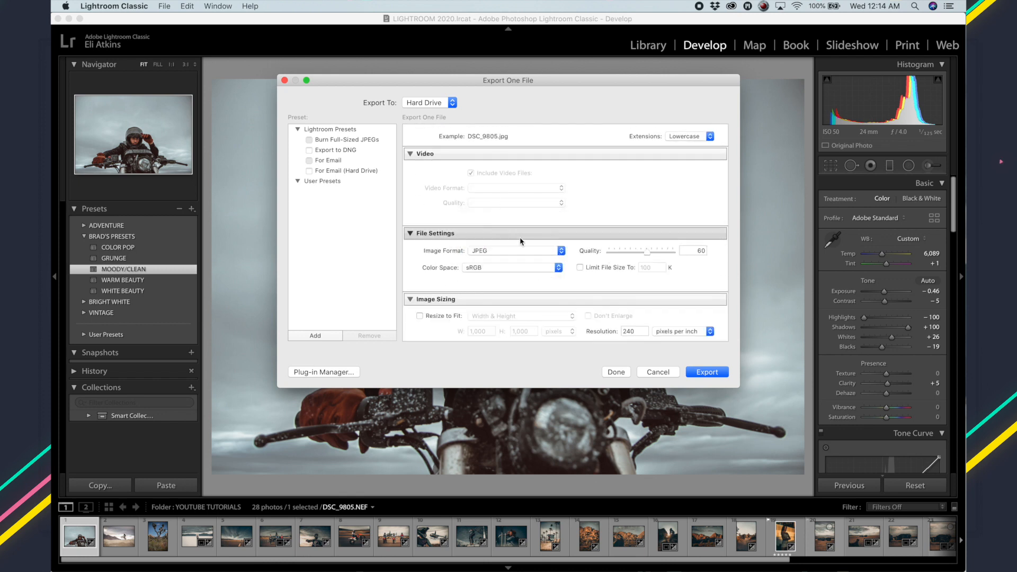
click(516, 250)
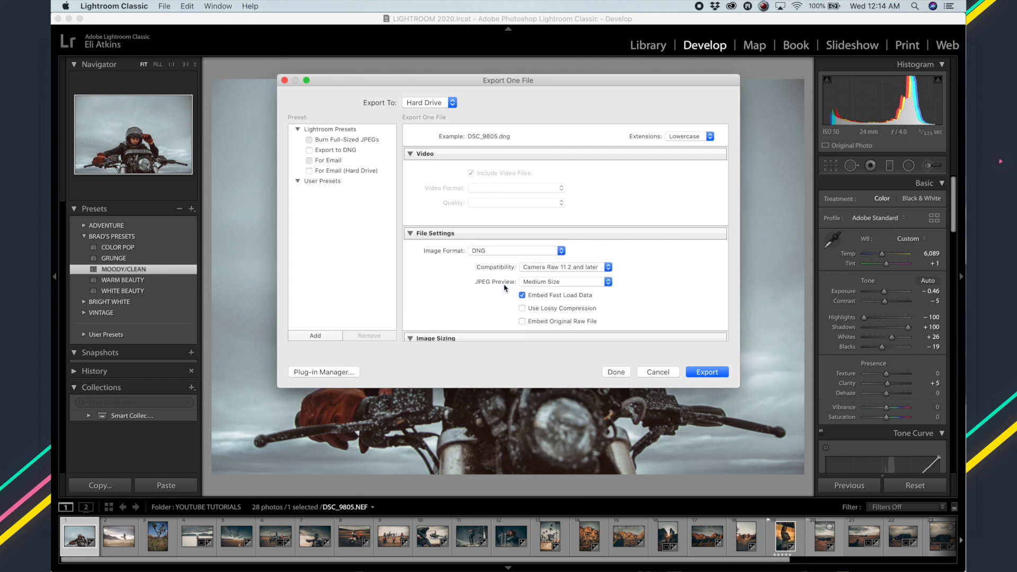
mouse_move(670, 259)
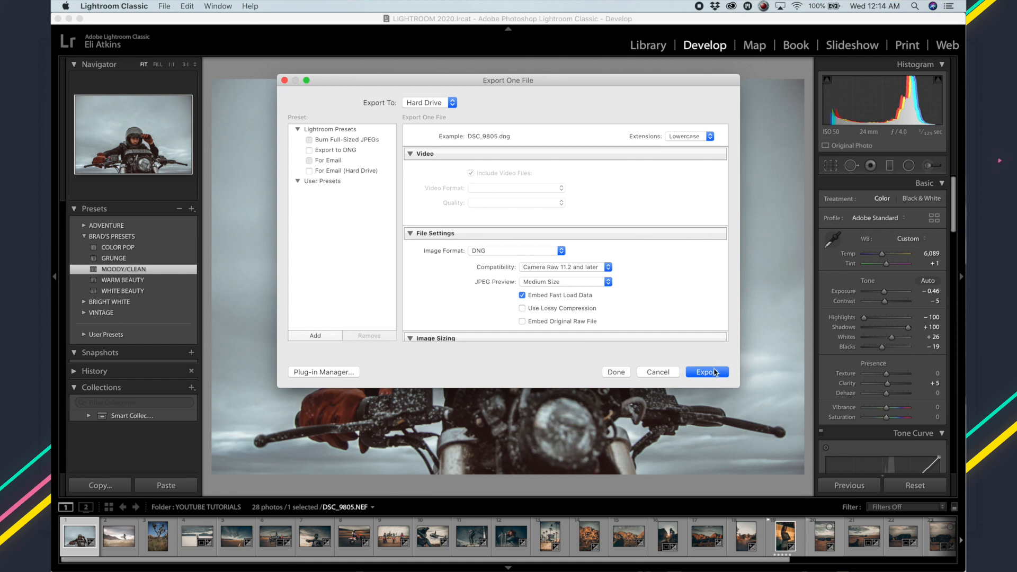
mouse_move(537, 242)
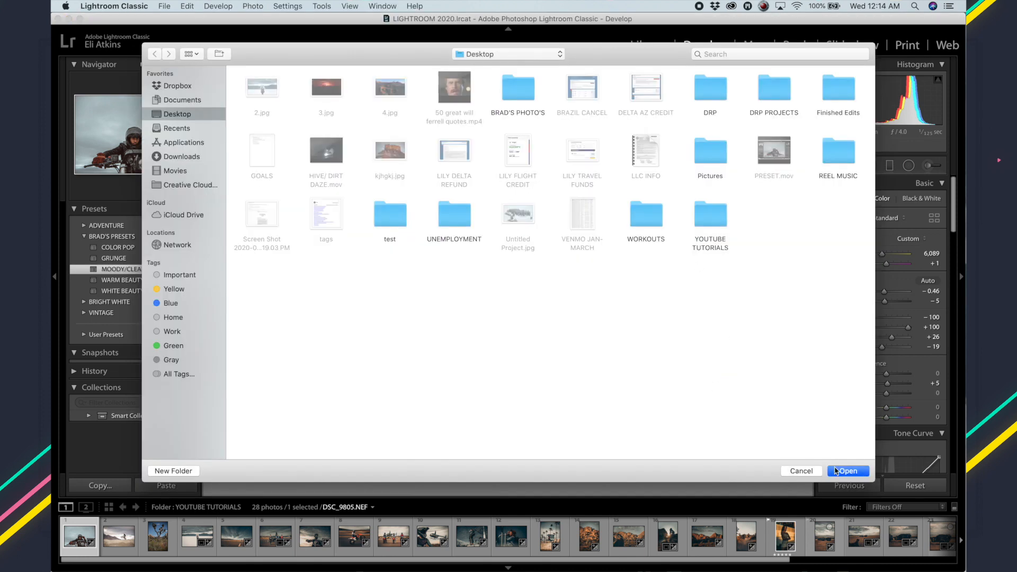
click(847, 471)
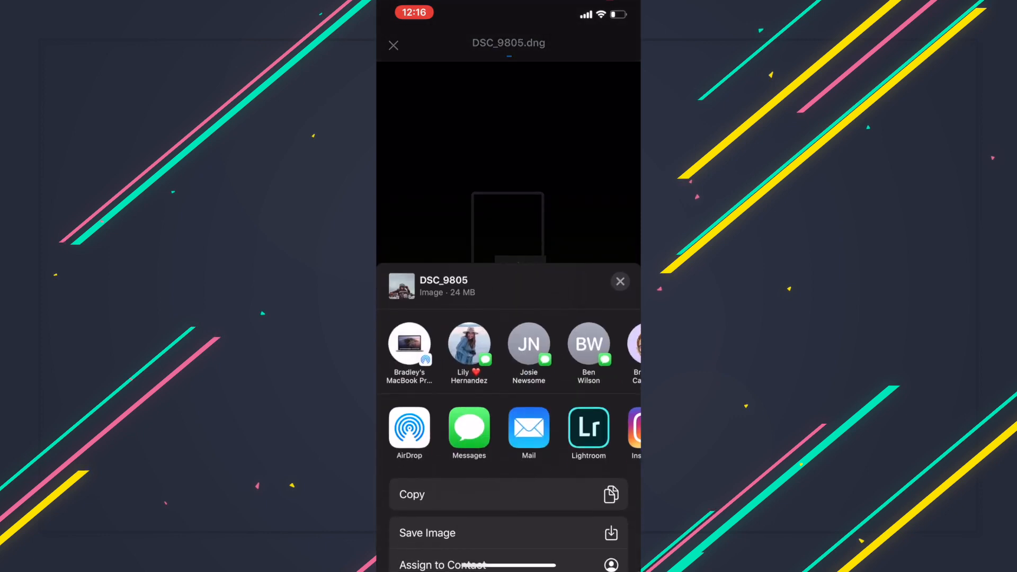
Step: Share DSC_9805.dng to Lightroom from the share sheet and launch Lightroom to import it
scroll(left, 3)
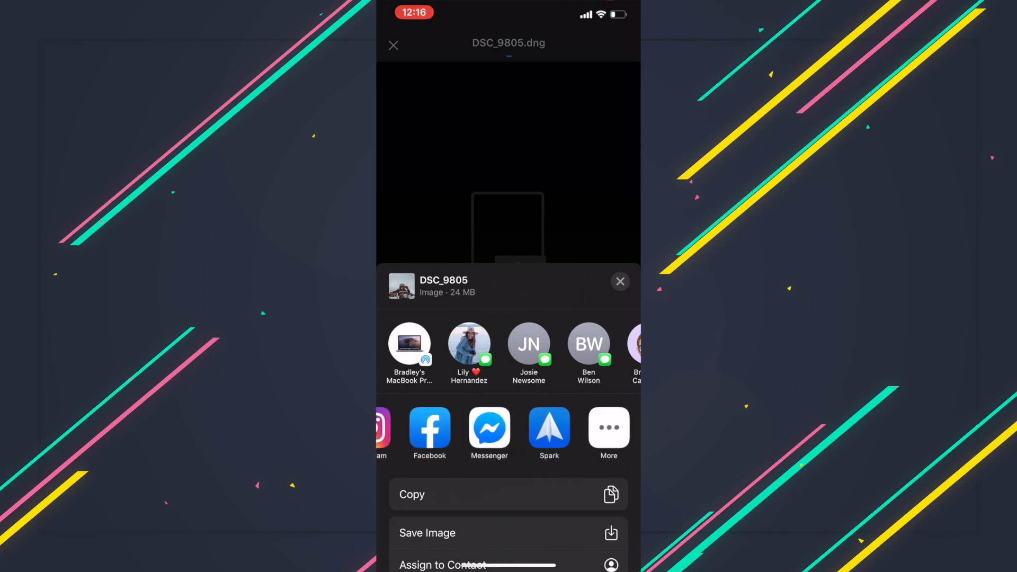
click(609, 428)
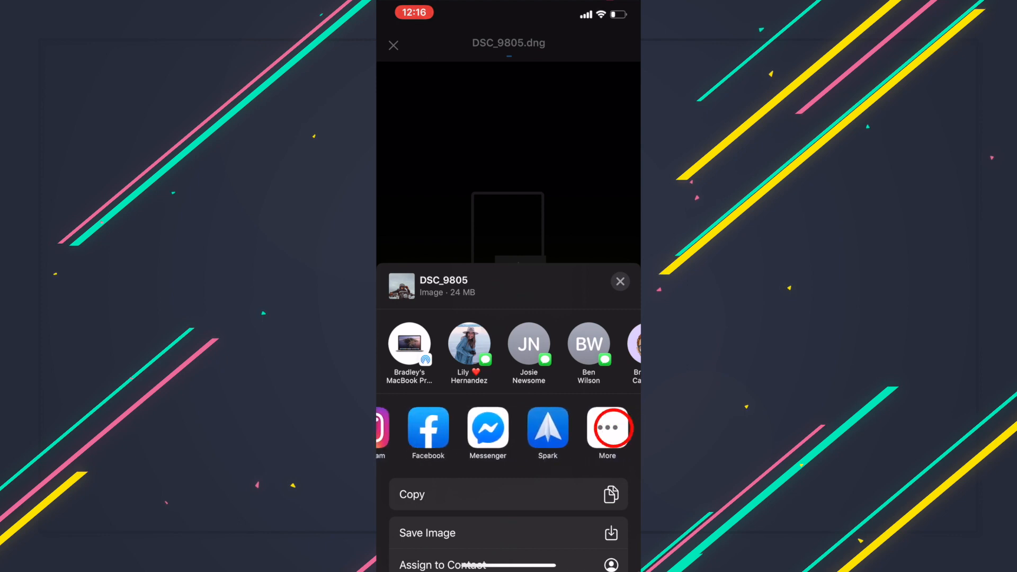
click(607, 427)
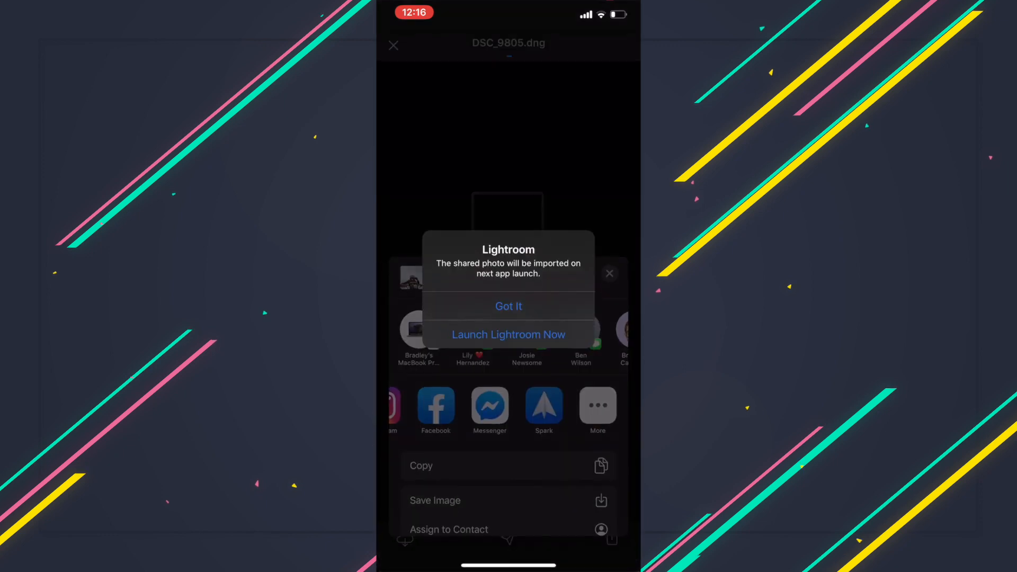
click(508, 334)
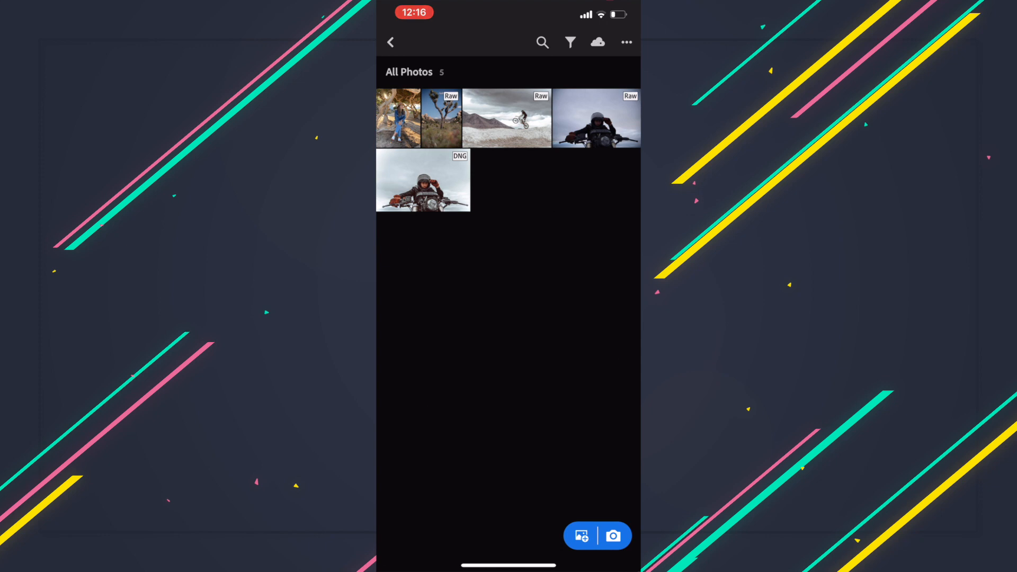
Step: Open the imported DNG photo and show its Presets panel
click(447, 183)
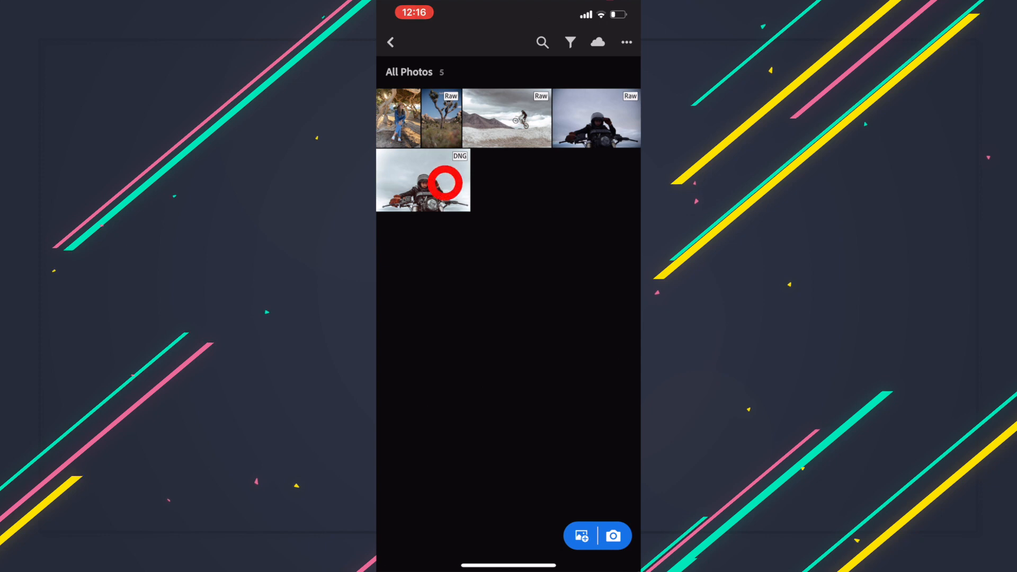
click(444, 182)
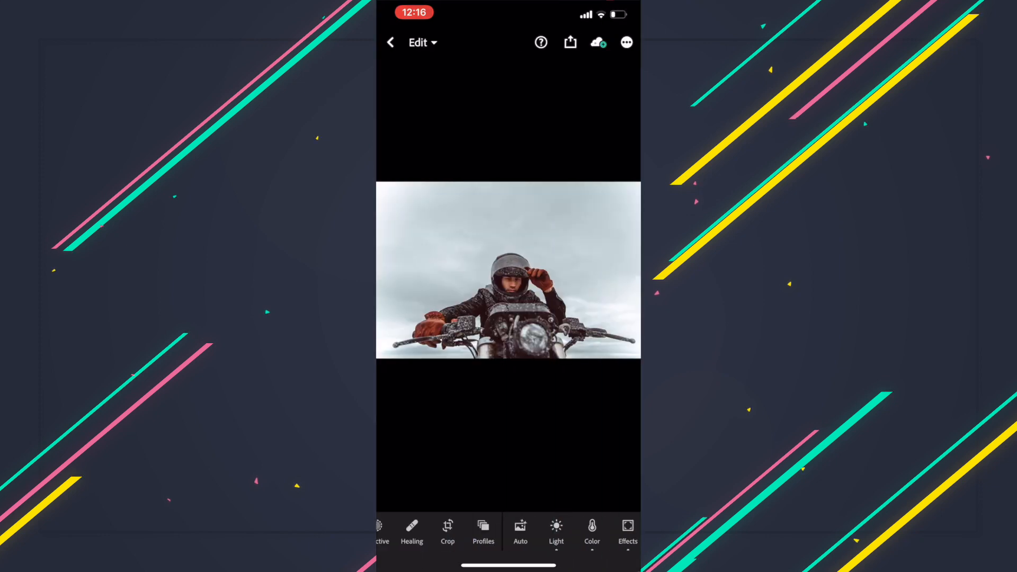
scroll(left, 3)
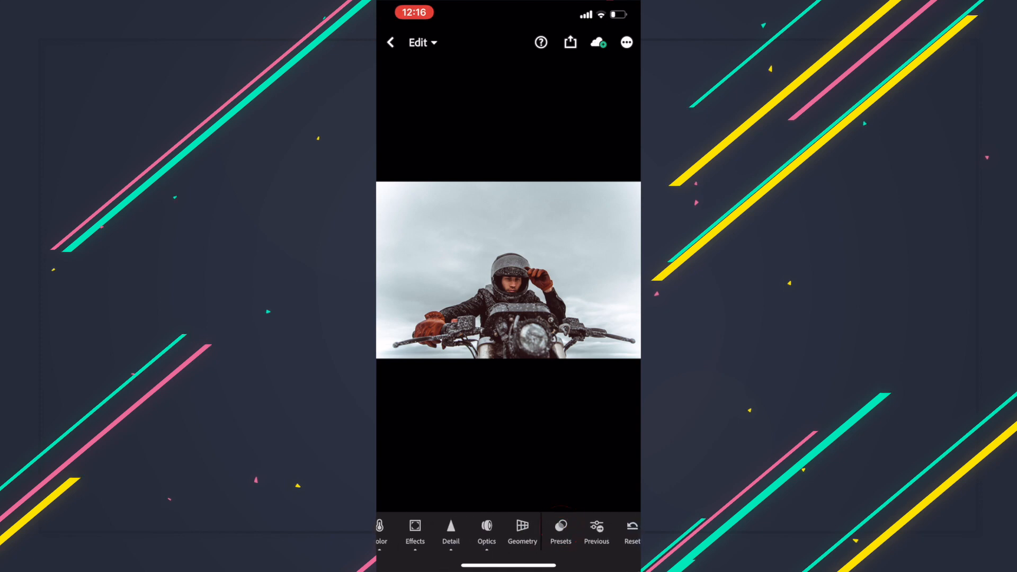
click(561, 528)
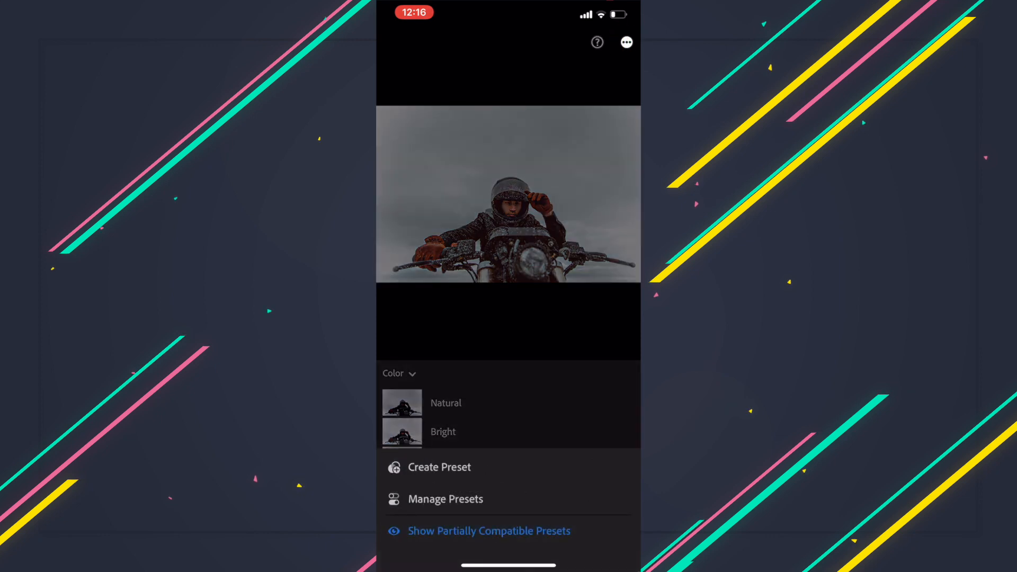
Step: Create a new user preset named MOODY from the photo's settings and save it
click(439, 467)
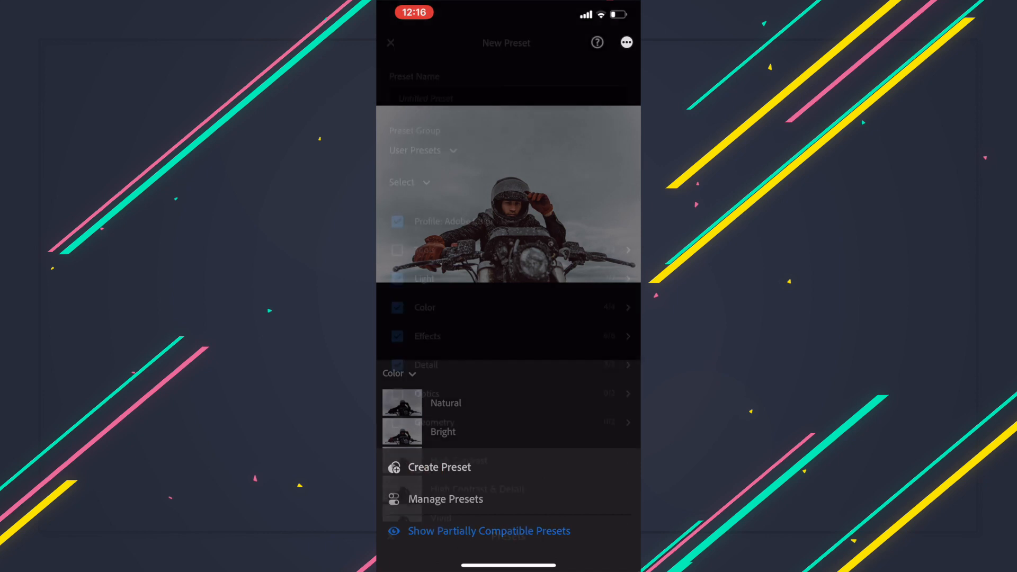
click(506, 98)
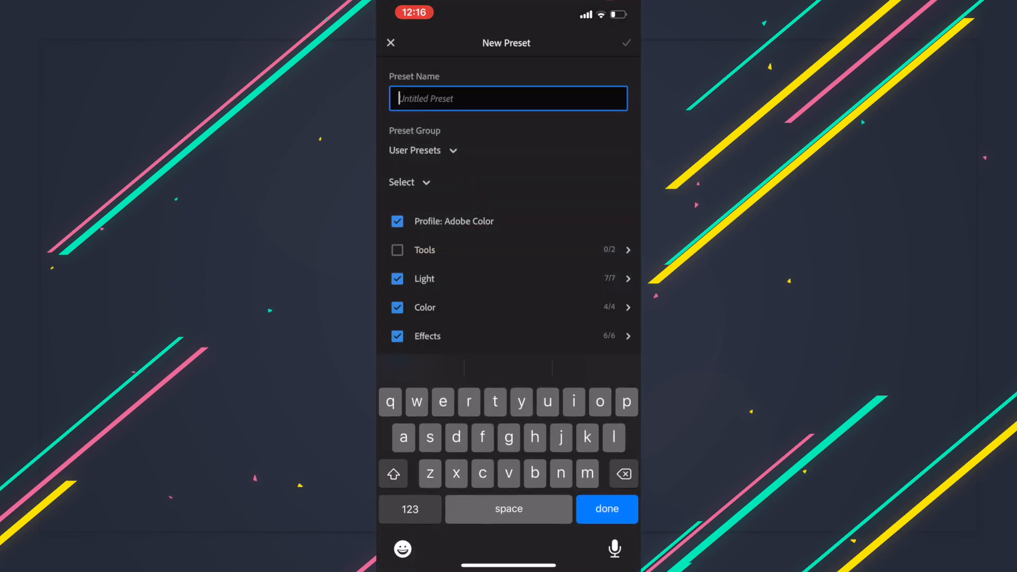
text(MOODY)
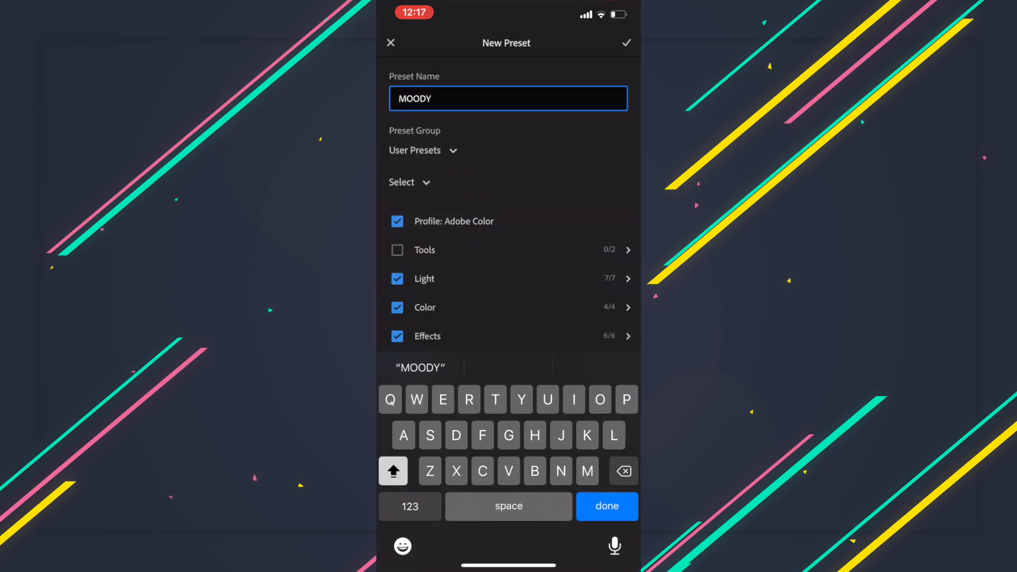
click(626, 43)
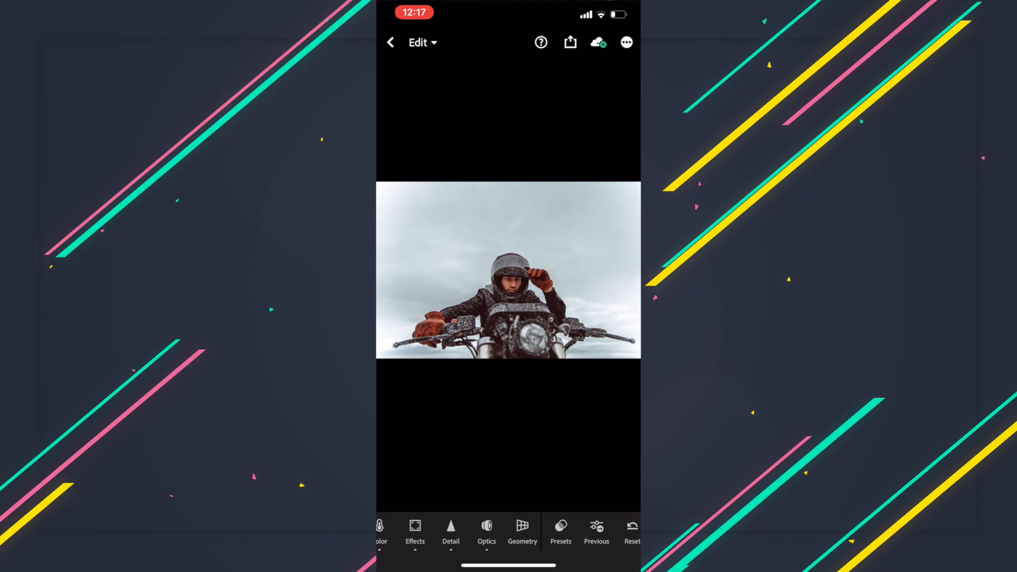
click(393, 42)
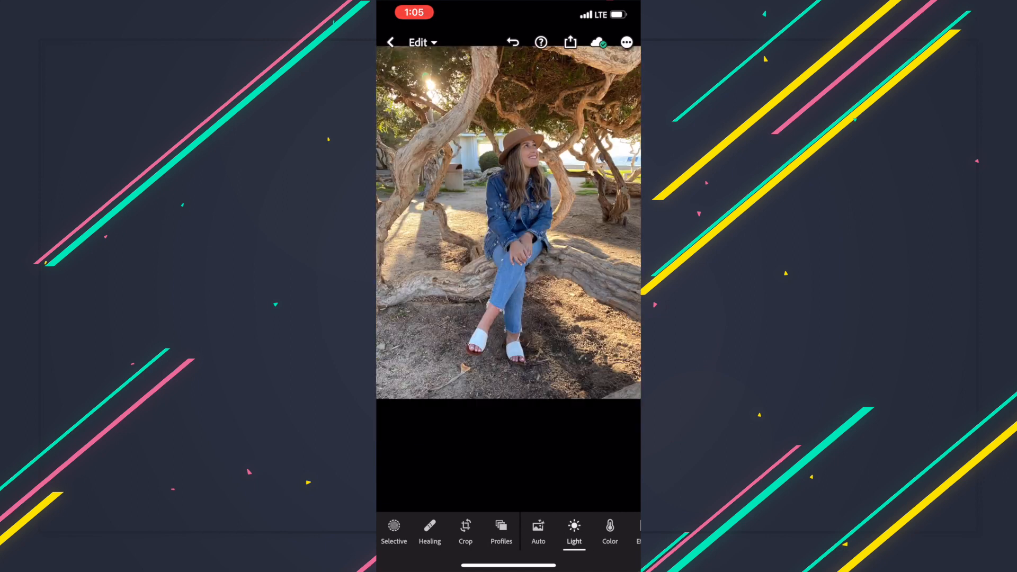
Step: Adjust the tree photo's shadows, colour and effects settings
drag(493, 454, 556, 453)
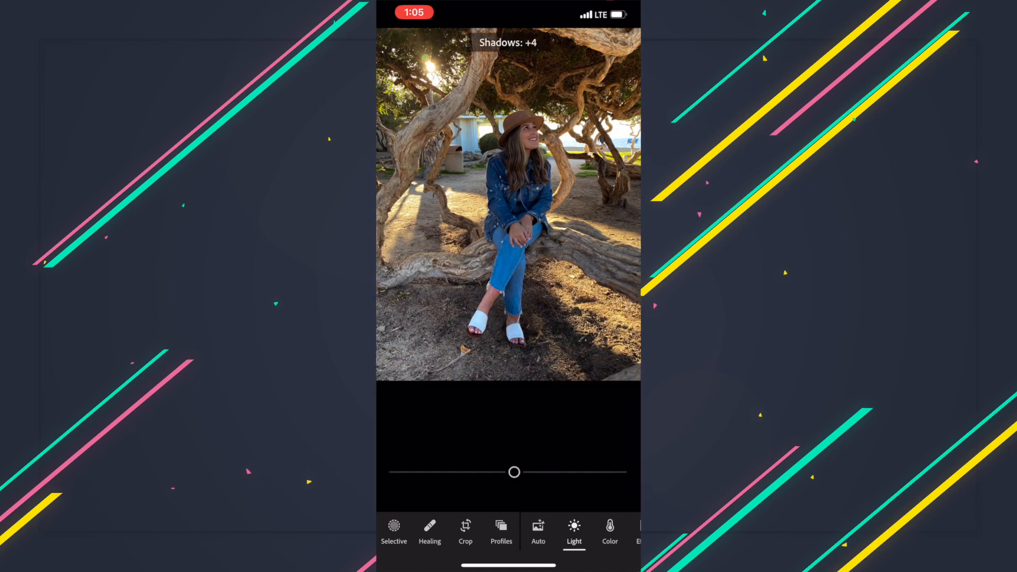
click(609, 527)
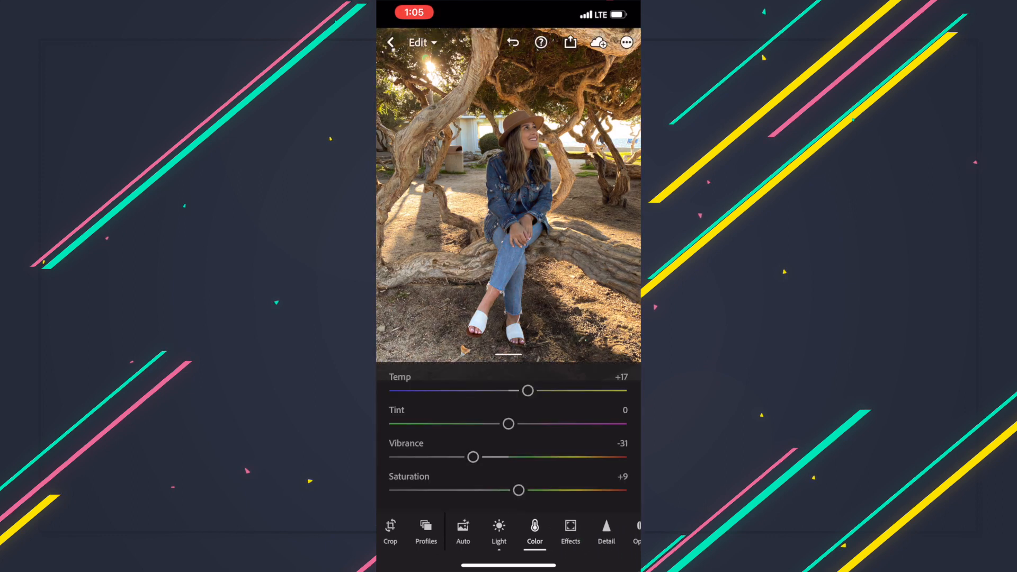
click(569, 531)
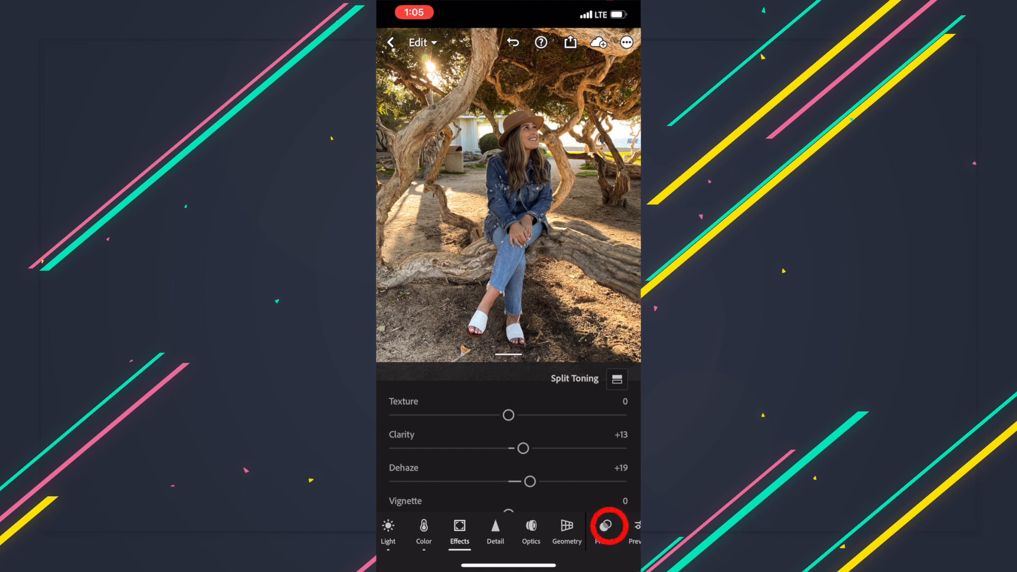
Step: Begin creating a new preset from these edits via the Presets ••• menu
click(604, 525)
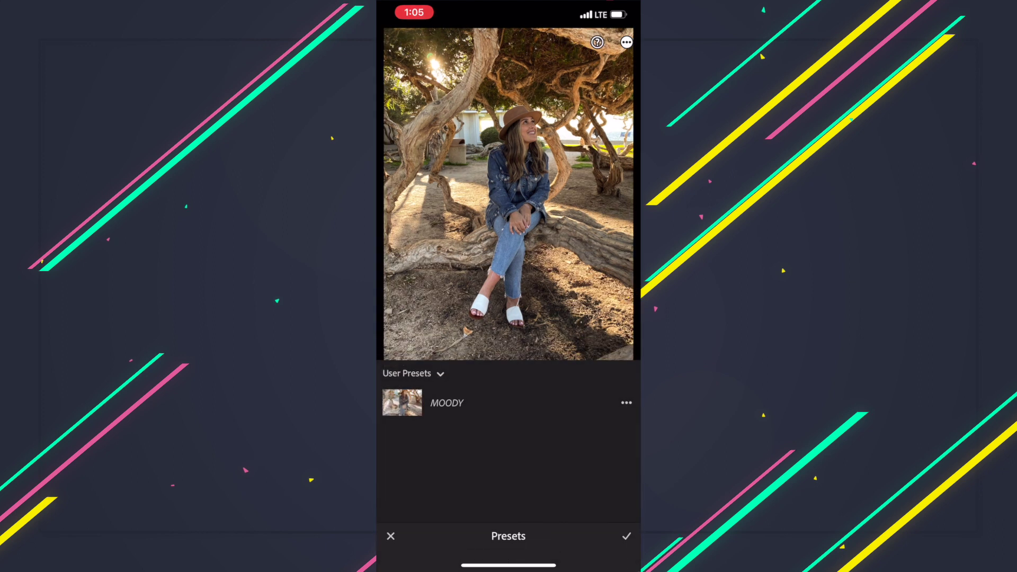
click(627, 403)
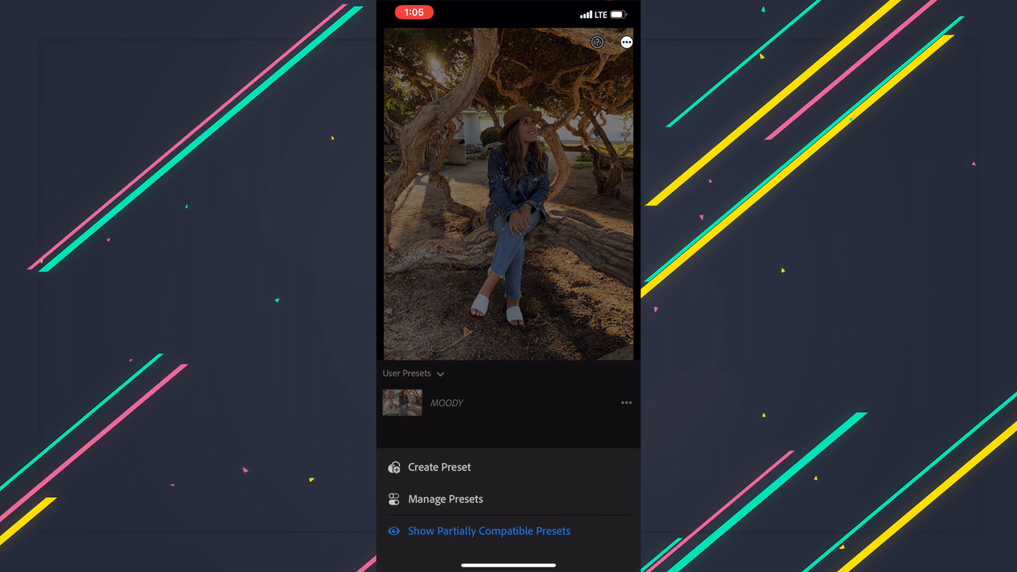
click(439, 468)
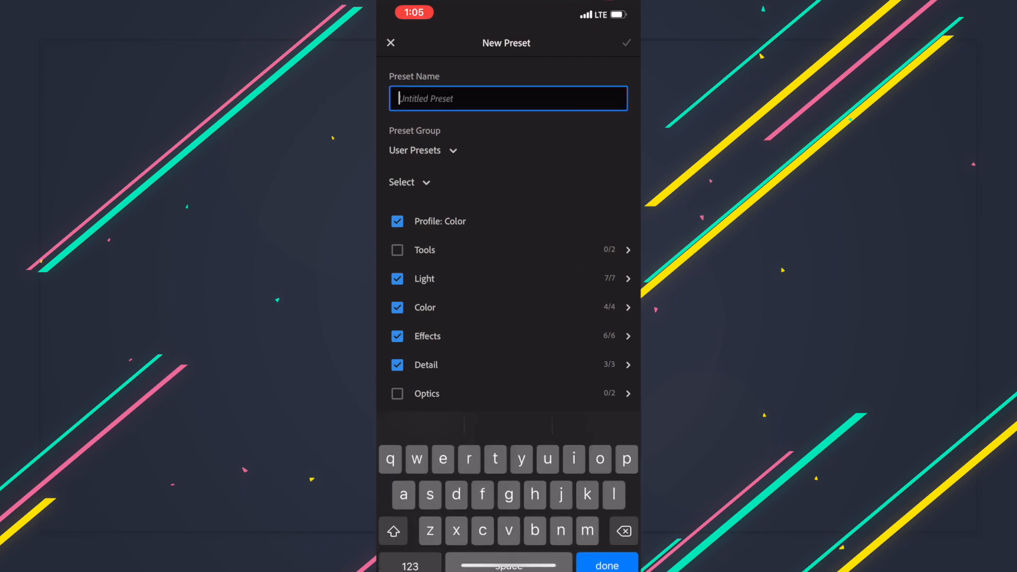